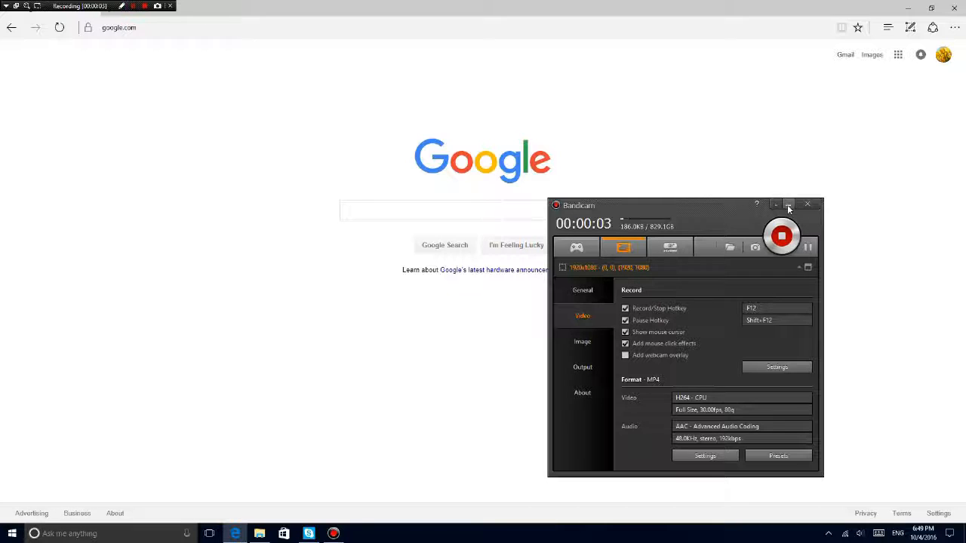
Minimize Bandicam, try a Google search, then open YouTube from Edge's Top sites.
left_click(790, 204)
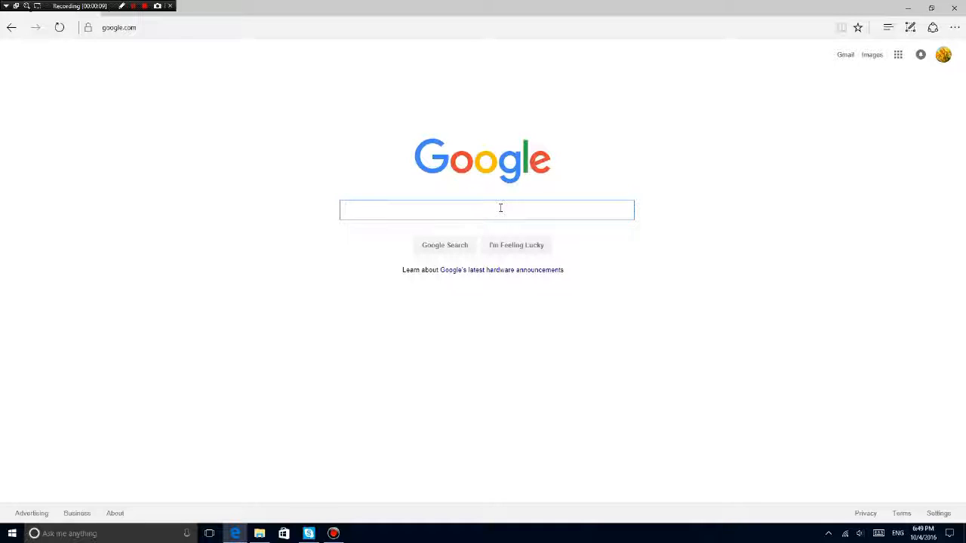
type("Startup")
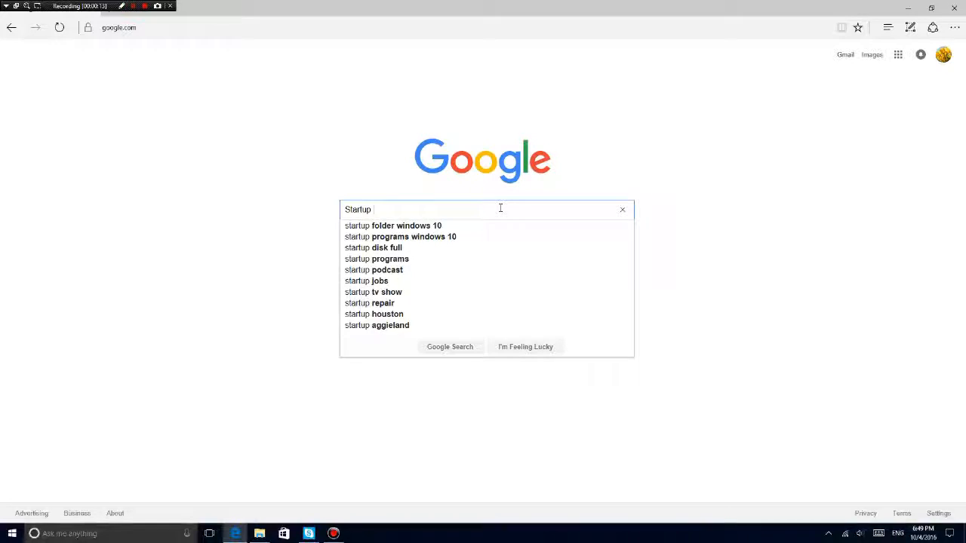
left_click(622, 209)
type("yo")
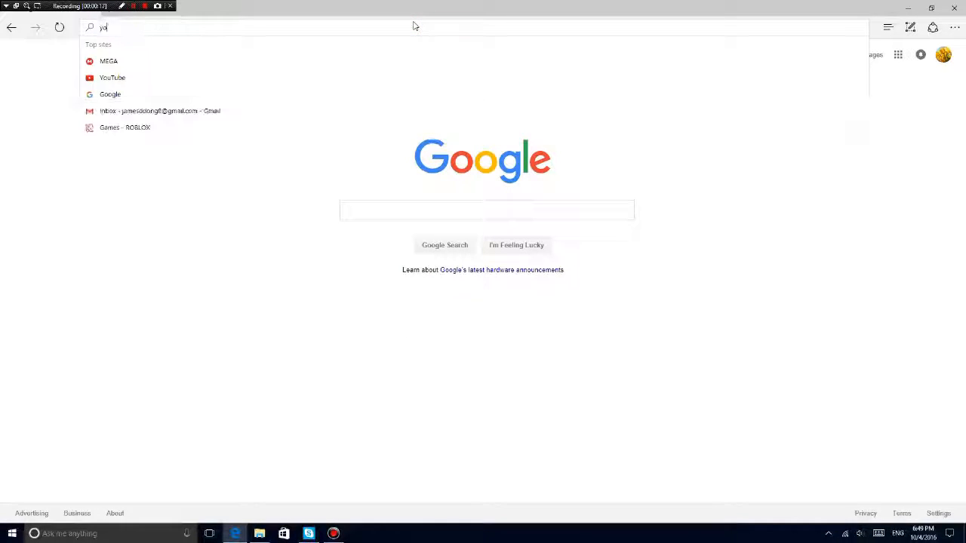
left_click(111, 77)
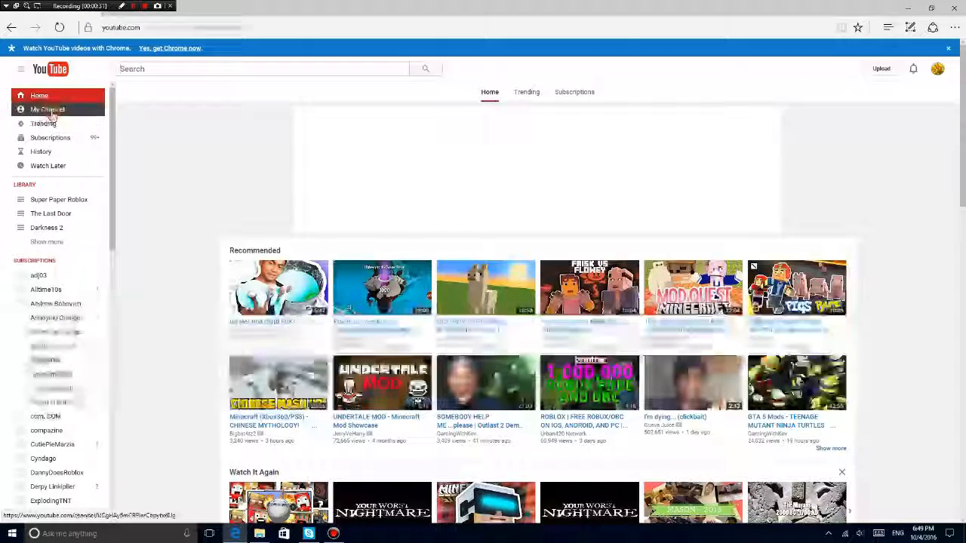
Open My Channel and play 'My Starter Intro in the future', pausing once, then scroll the page.
left_click(47, 109)
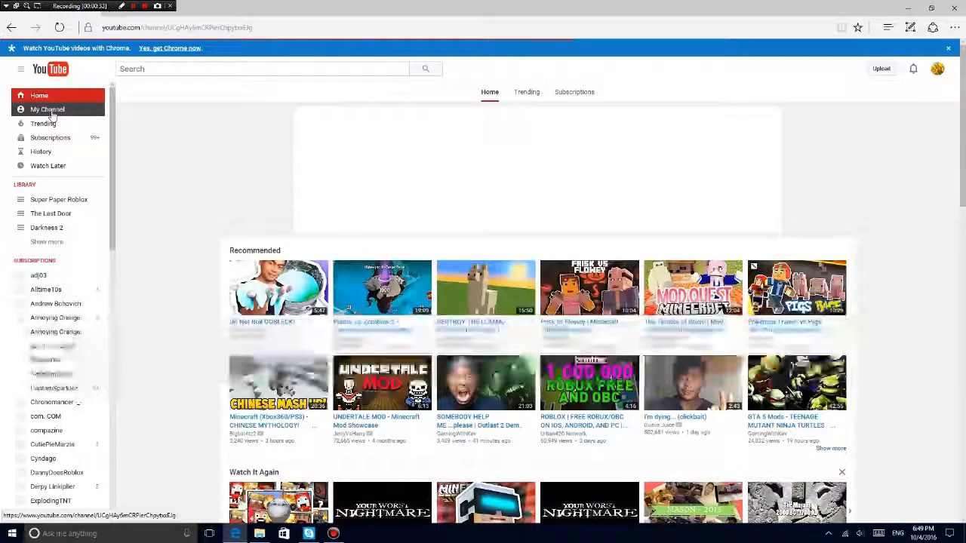
left_click(47, 109)
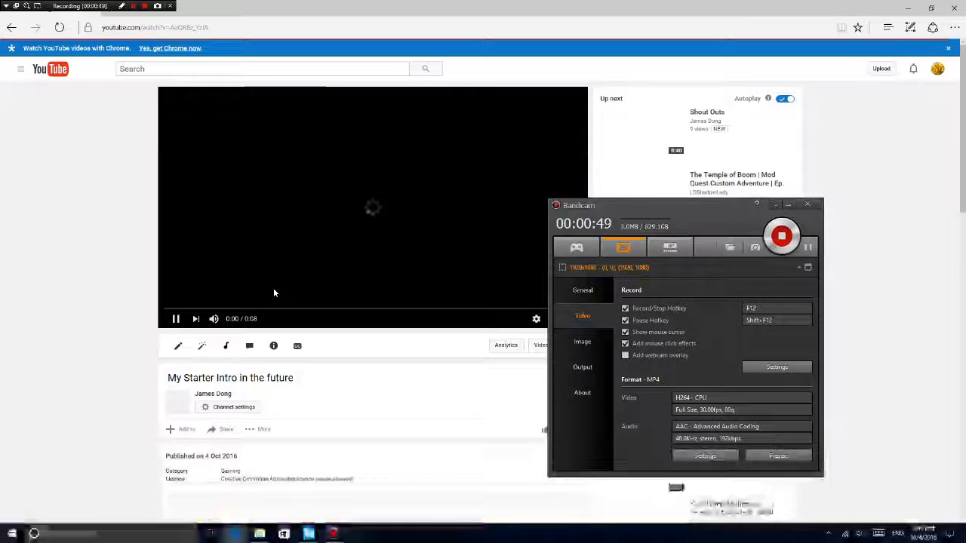
left_click(175, 319)
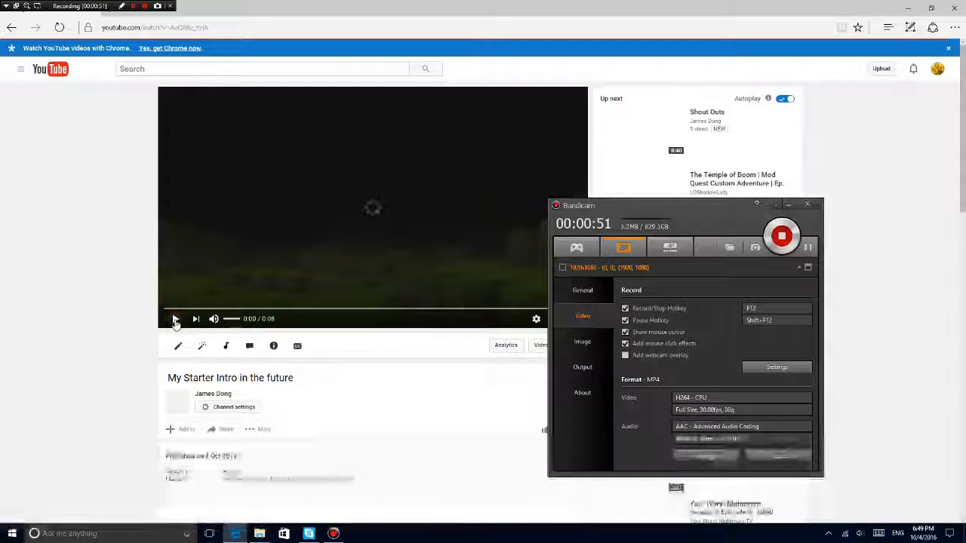
left_click(175, 319)
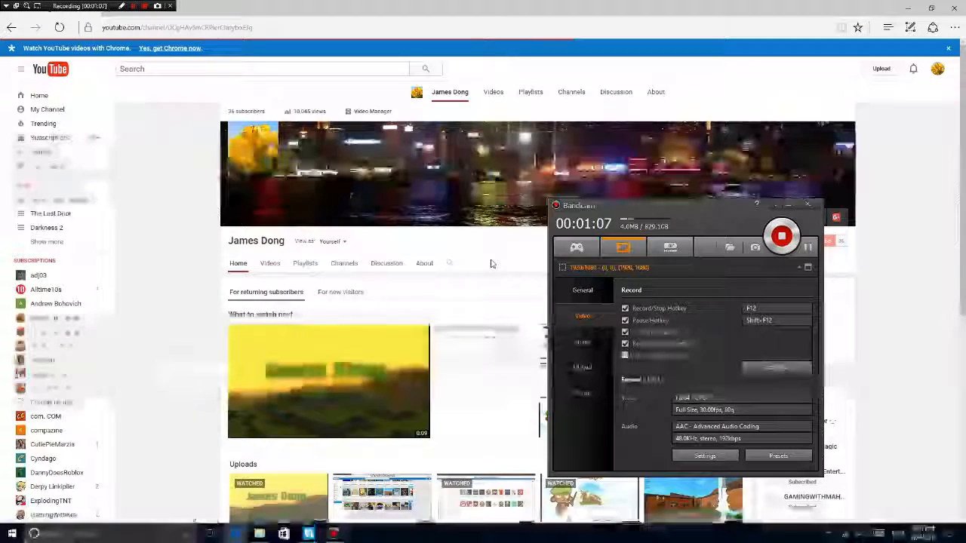
scroll("down", 3)
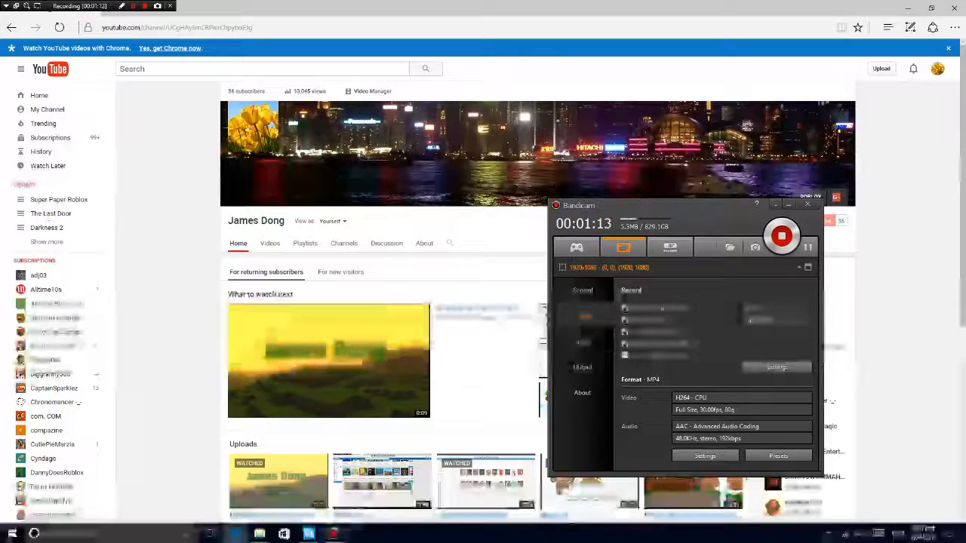
scroll("down", 3)
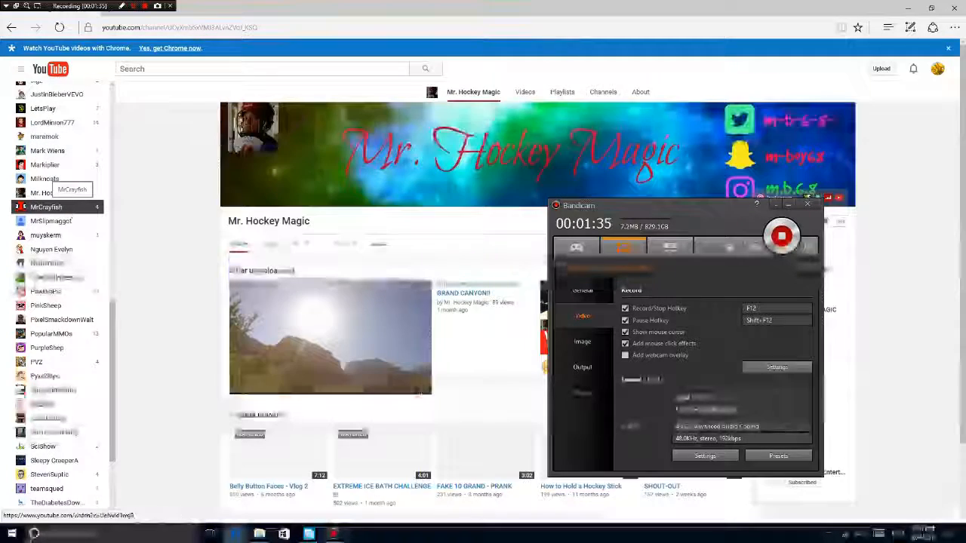
scroll("down", 3)
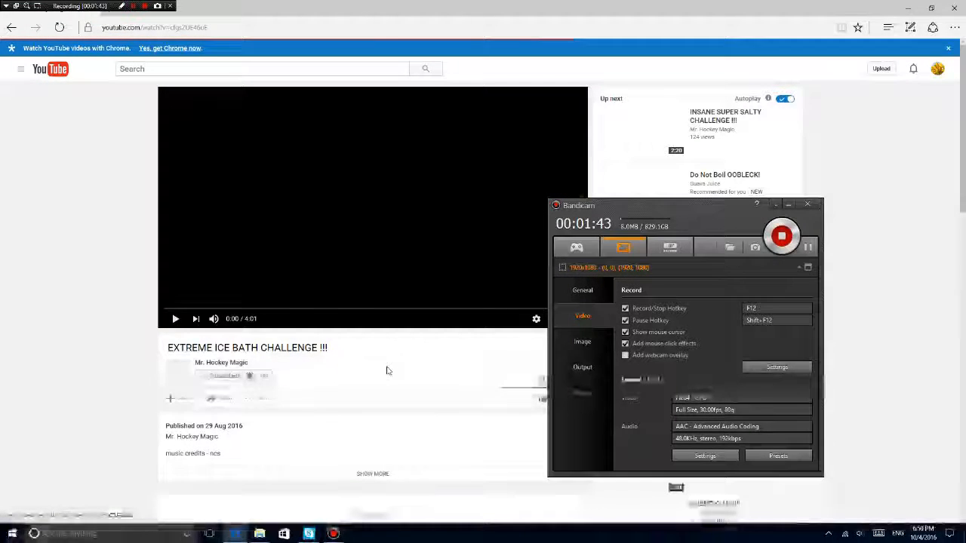
left_click(175, 318)
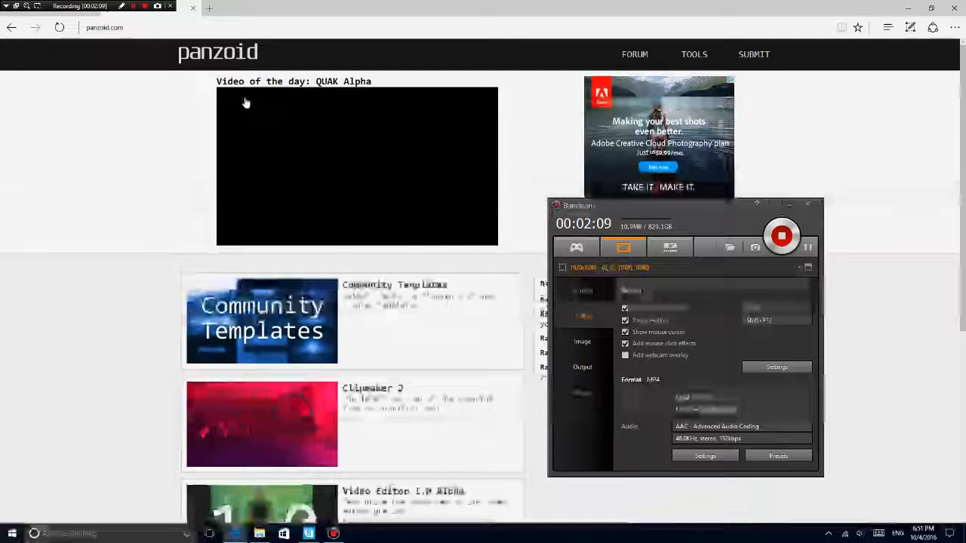
Scroll through Panzoid's Community Templates and down to the homepage tools like Clipmaker 2.
scroll("down", 3)
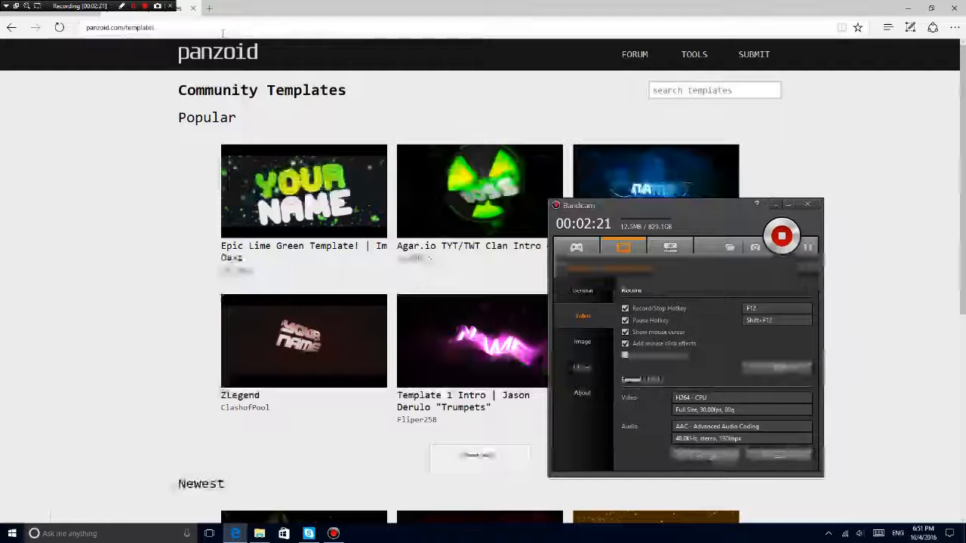
scroll("down", 3)
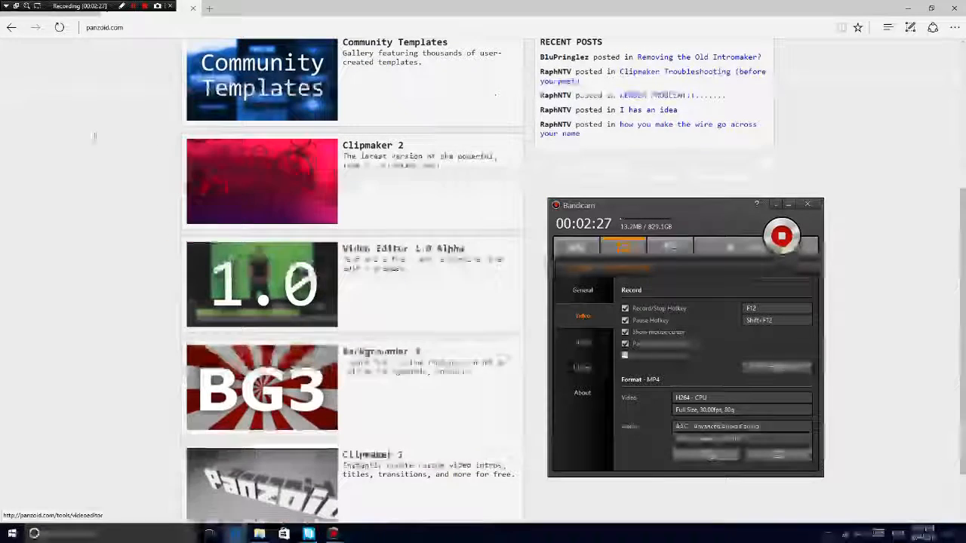
scroll("down", 3)
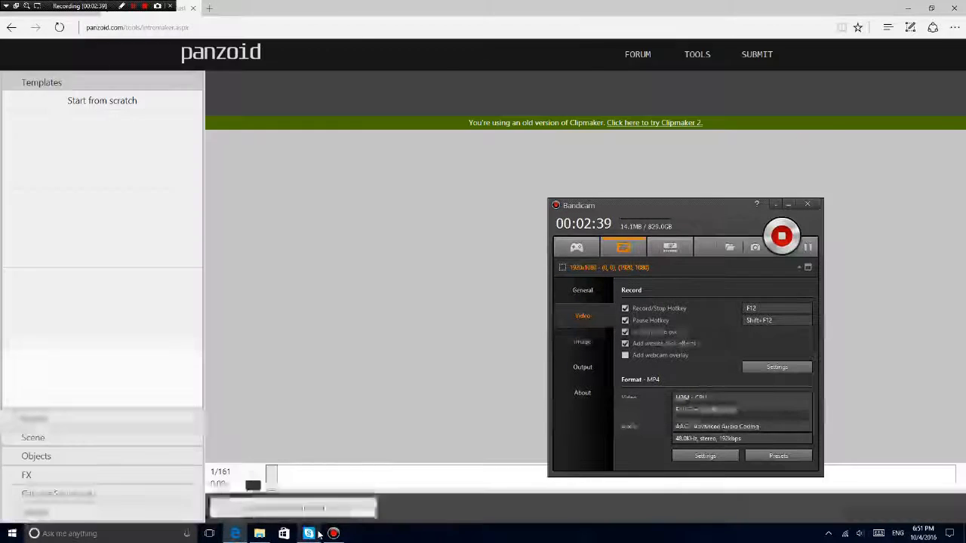
Glance at Skype chats, then return to the browser showing Clipmaker 2's template gallery.
left_click(307, 533)
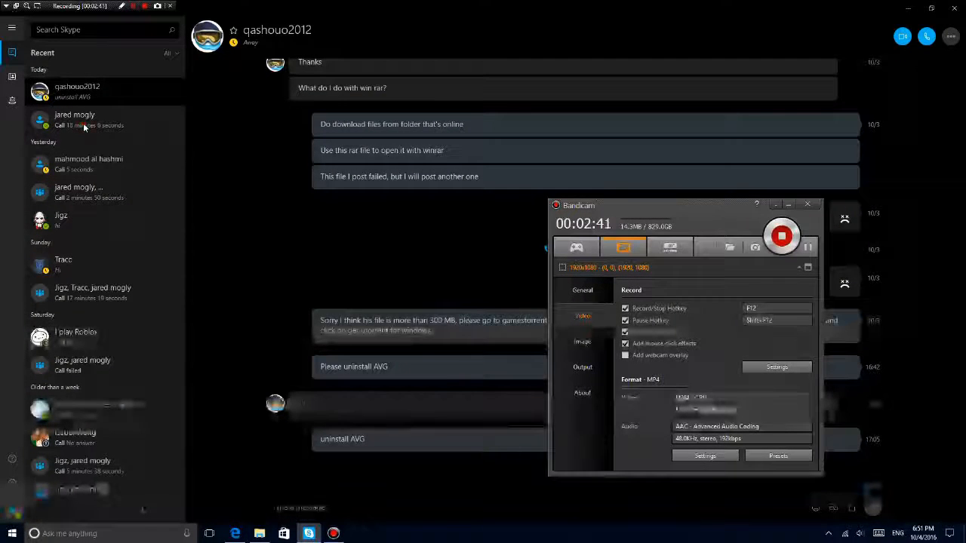
left_click(83, 121)
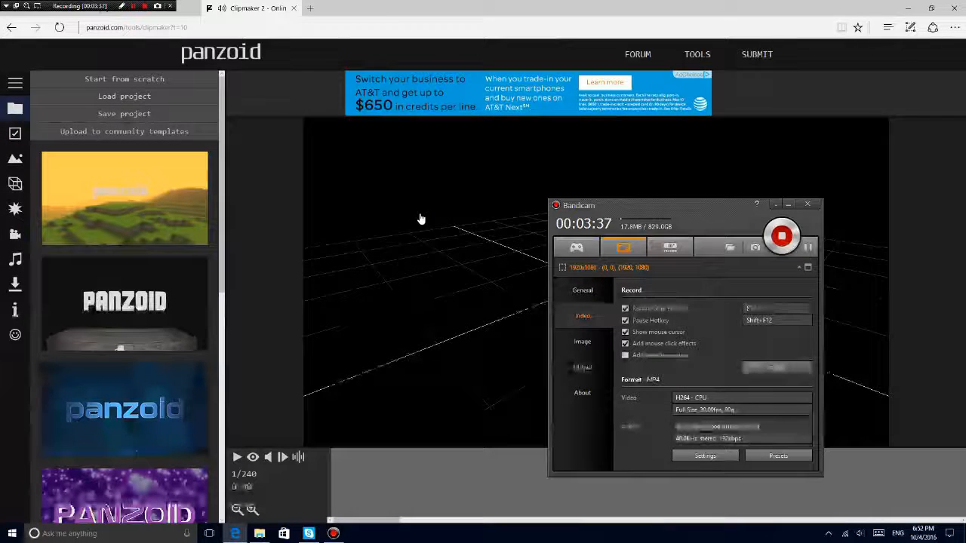
Load the Minecraft landscape template and look over its Audio, Download and Effects panels.
left_click(808, 204)
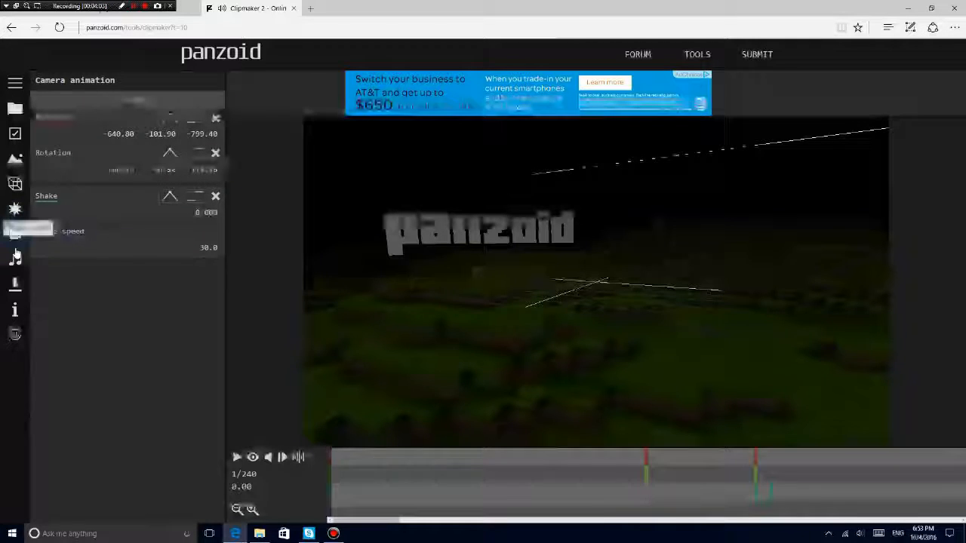
left_click(15, 259)
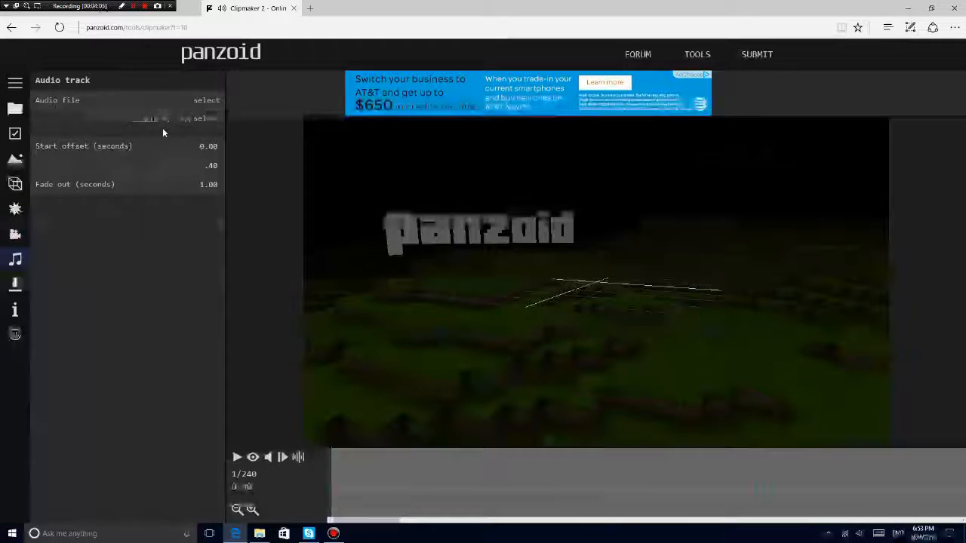
left_click(15, 284)
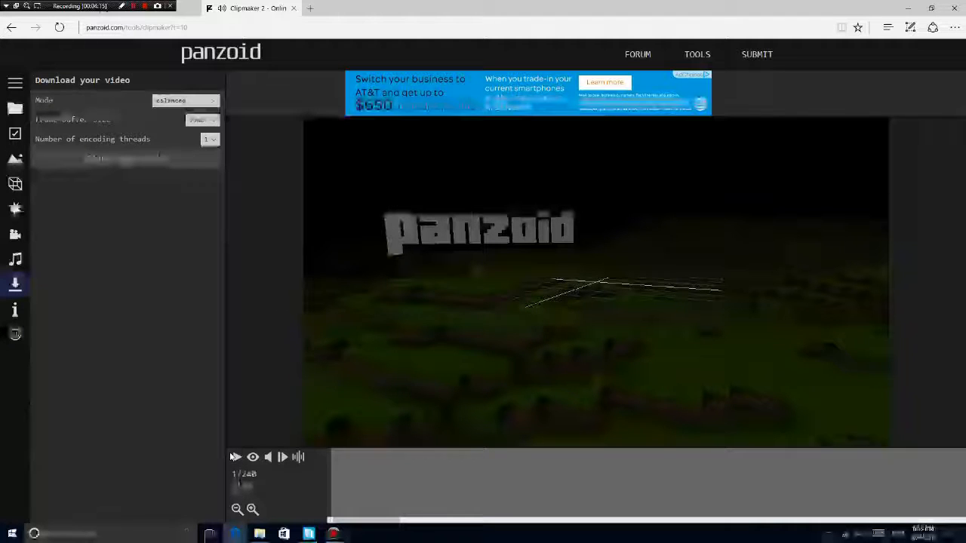
left_click(237, 457)
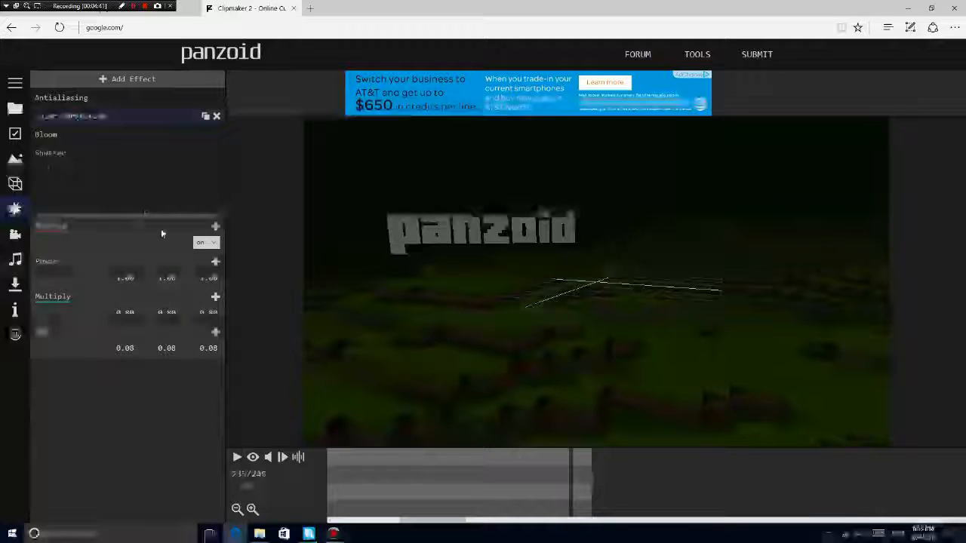
Select the 'panzoid' text object, pick a font, and retype it as 'What ever you want to do'.
left_click(14, 184)
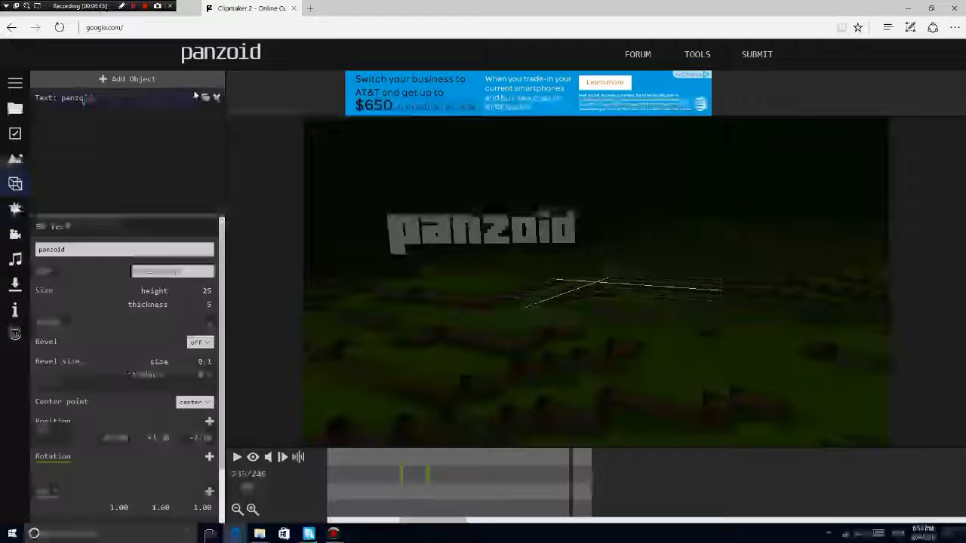
left_click(485, 231)
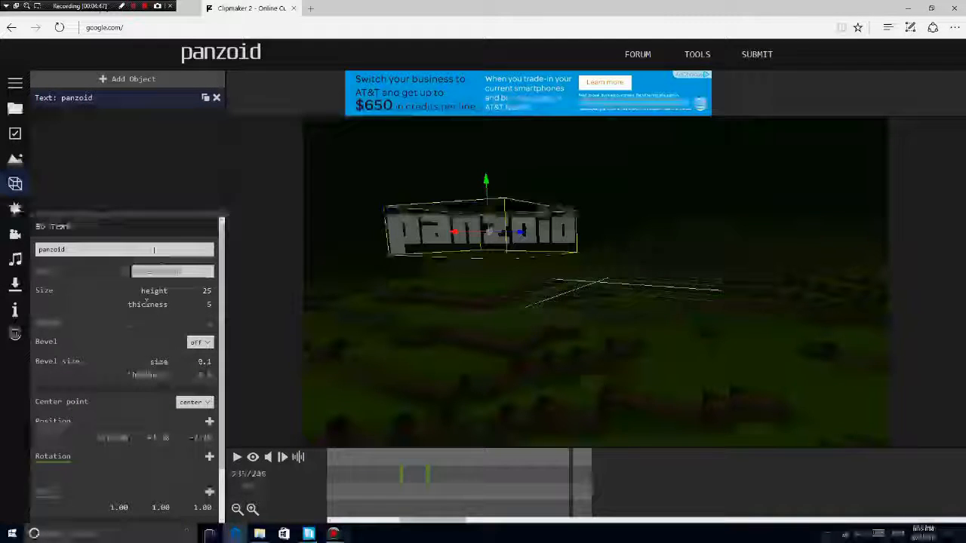
left_click(172, 271)
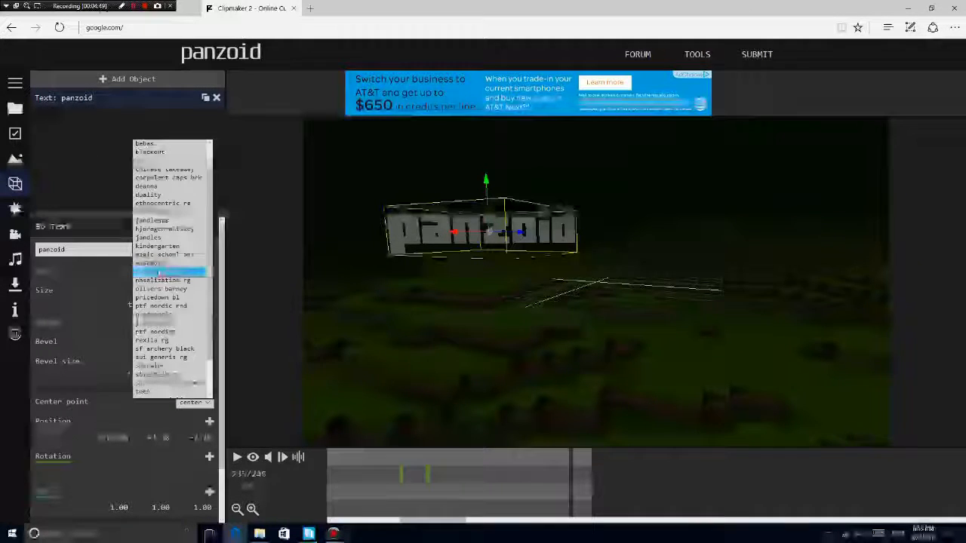
left_click(173, 270)
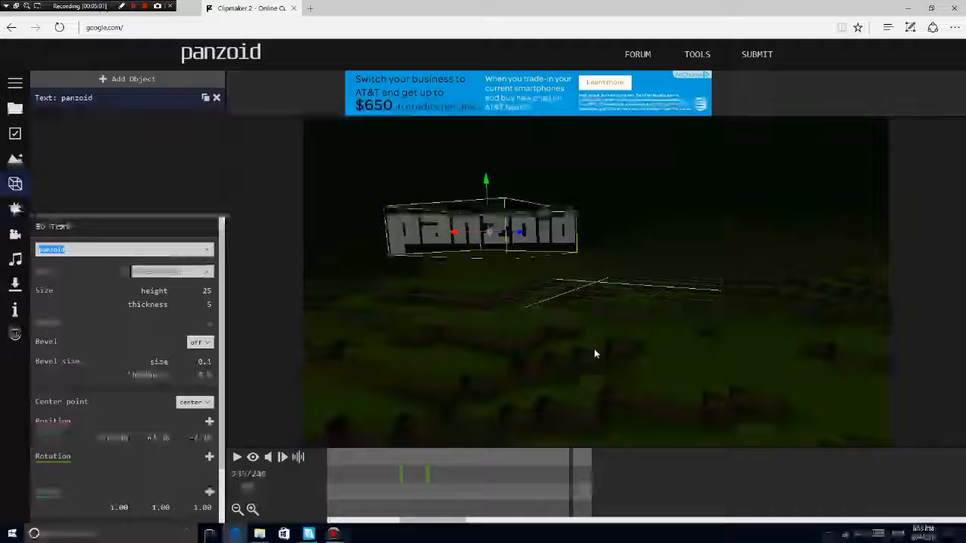
type("What ever")
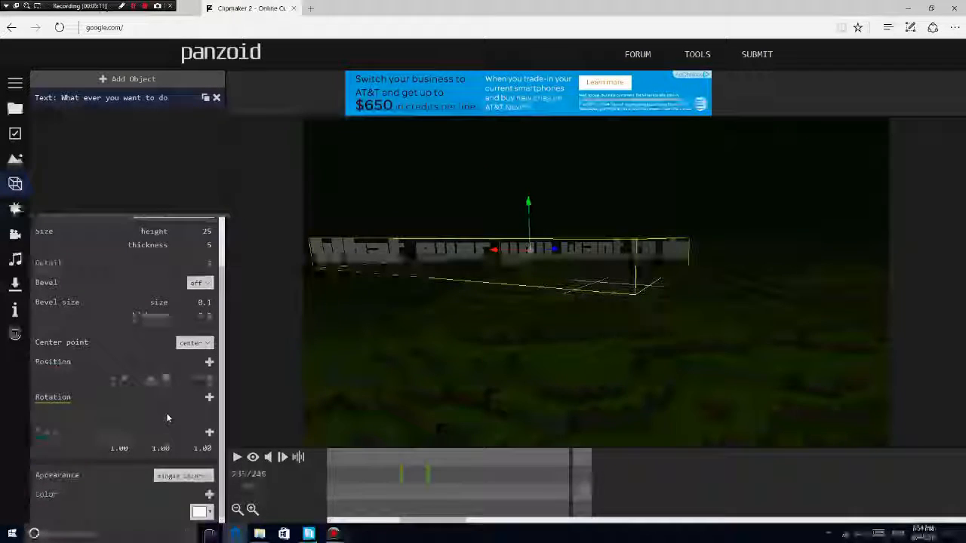
Colour the 3D text purple from the palette and start rendering the clip.
left_click(201, 512)
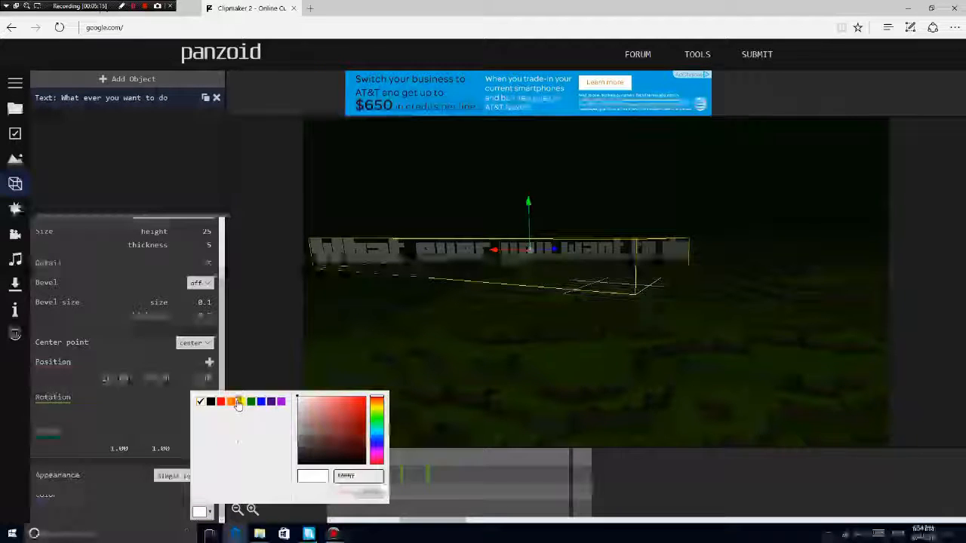
left_click(281, 401)
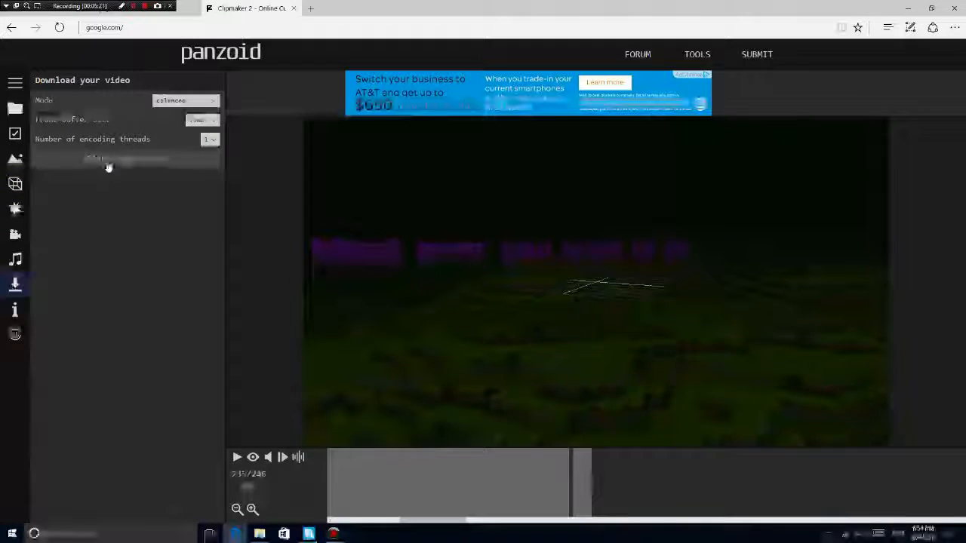
left_click(108, 161)
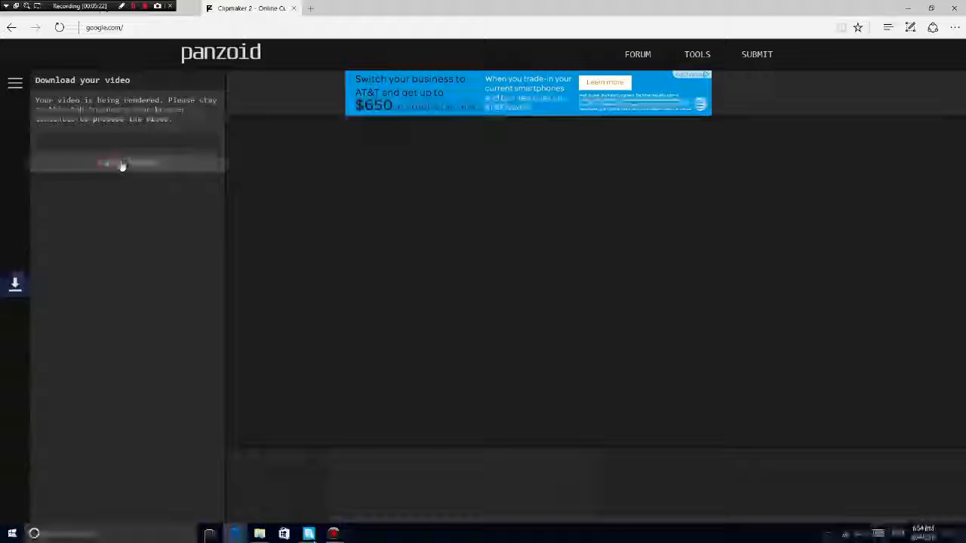